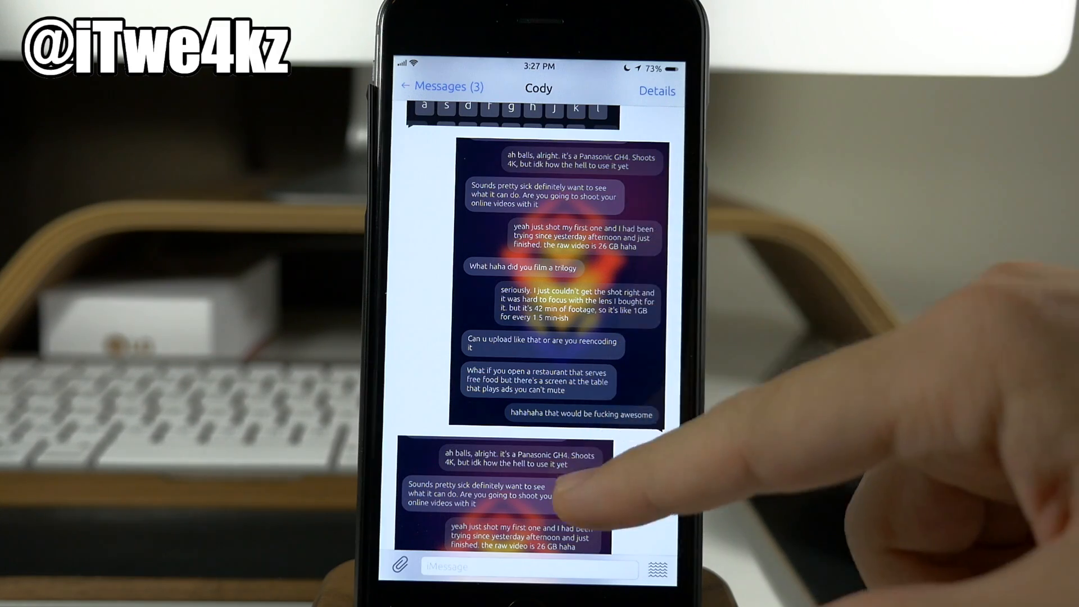
- Scroll through the app switcher cards and select the YouTube card among the themed icons
scroll("down", 3)
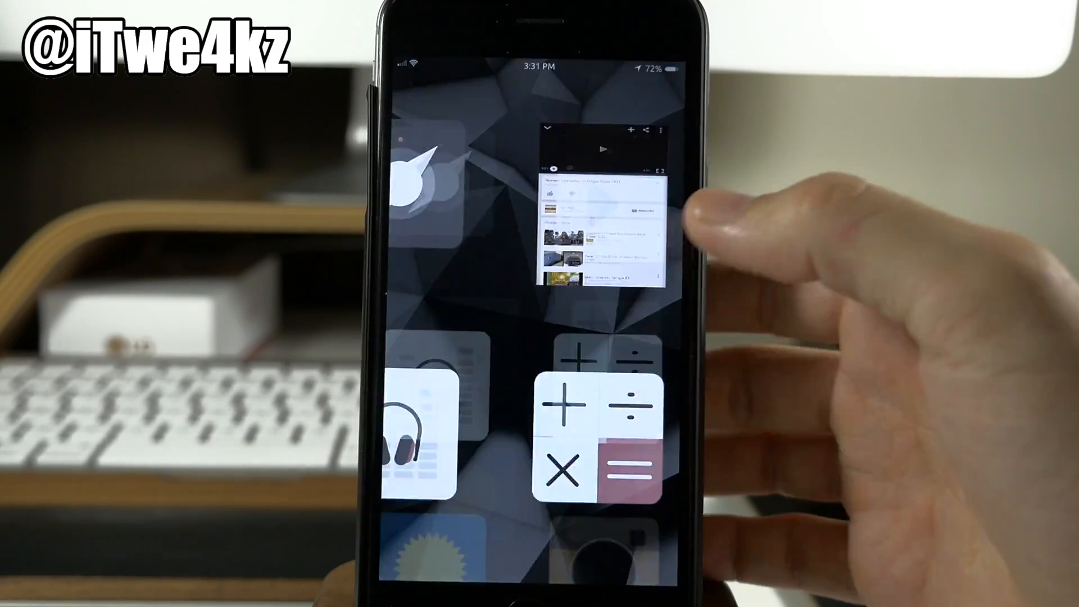
left_click(599, 207)
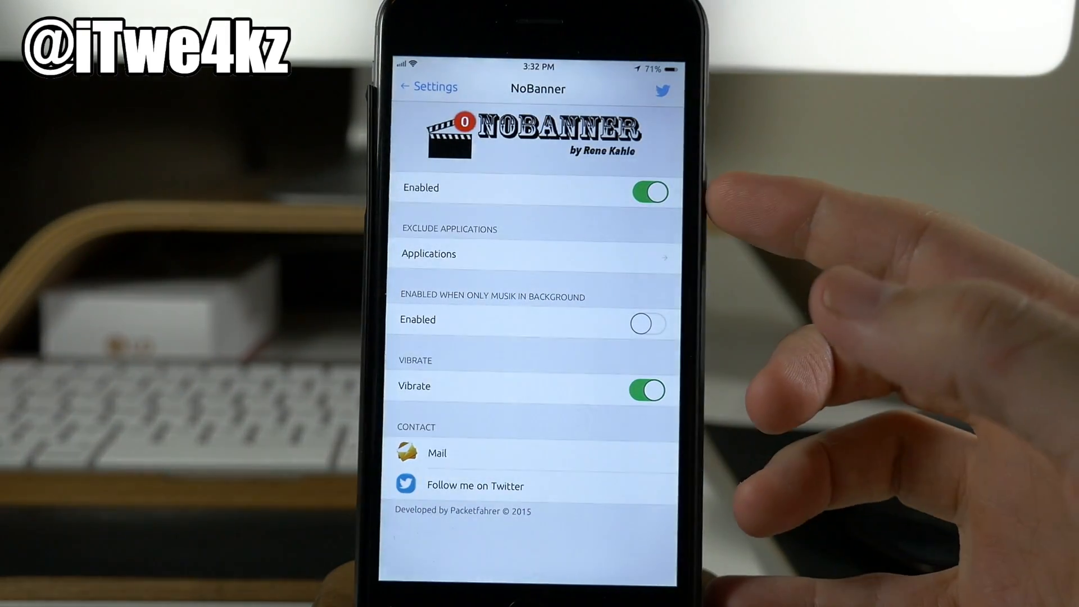
left_click(537, 253)
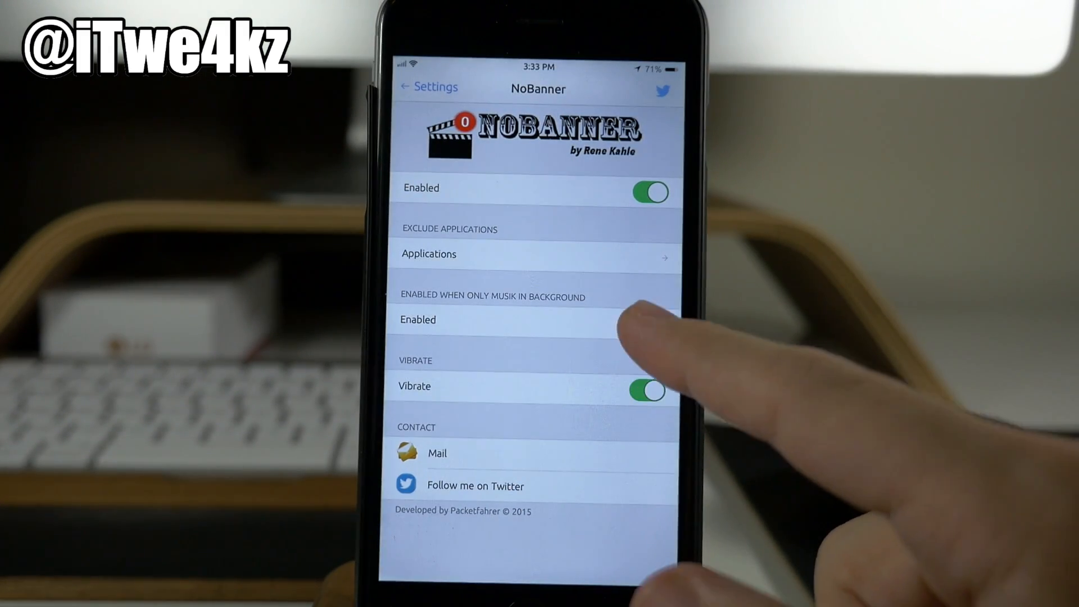
left_click(647, 324)
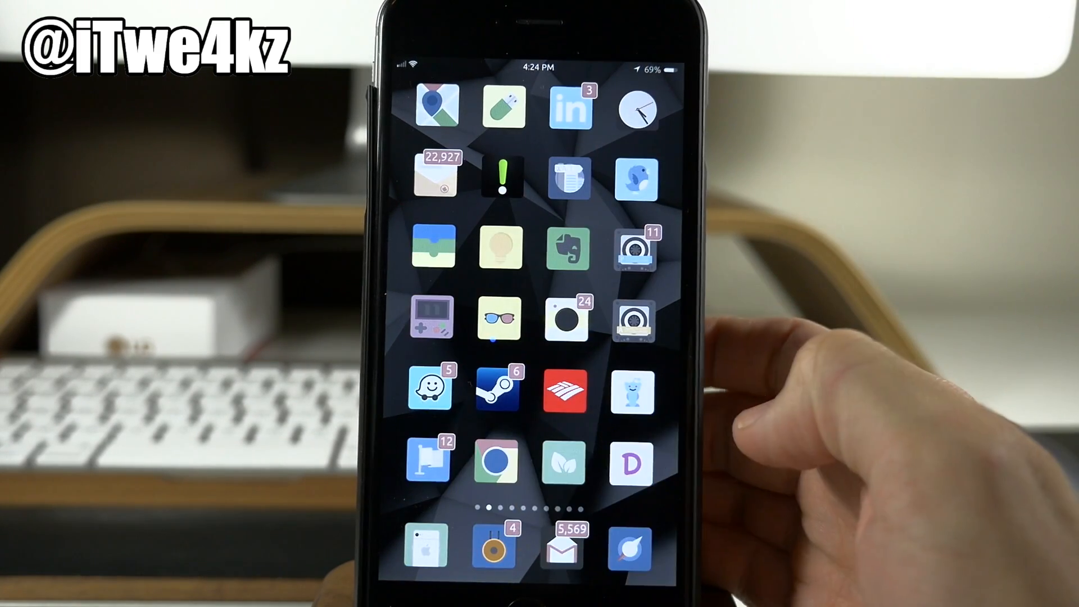
- Swipe left twice to reach a later home screen page of Syndrome-themed icons
scroll("left", 3)
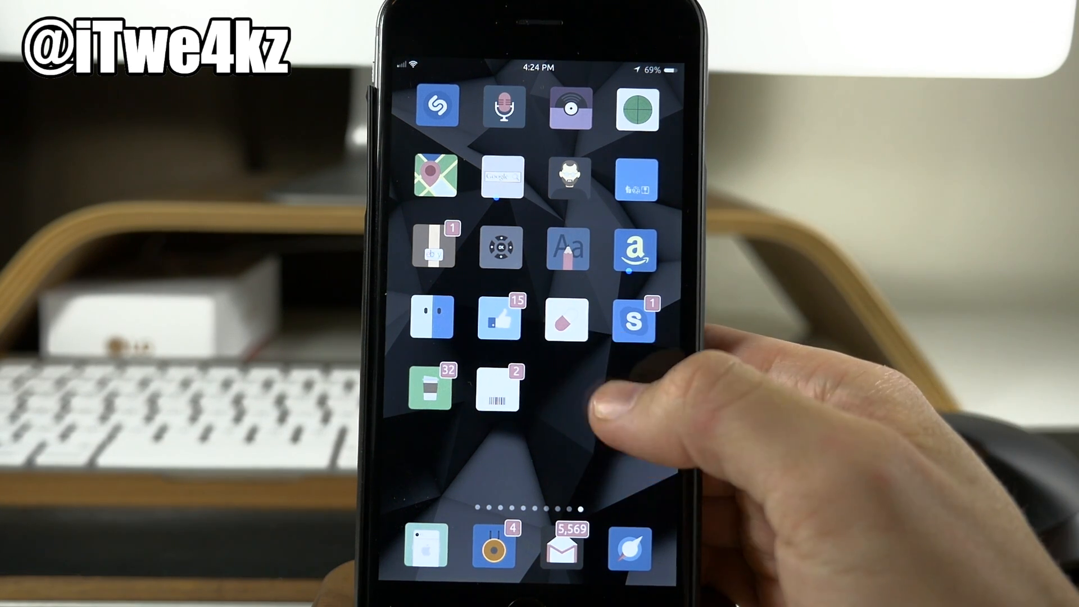
scroll("left", 3)
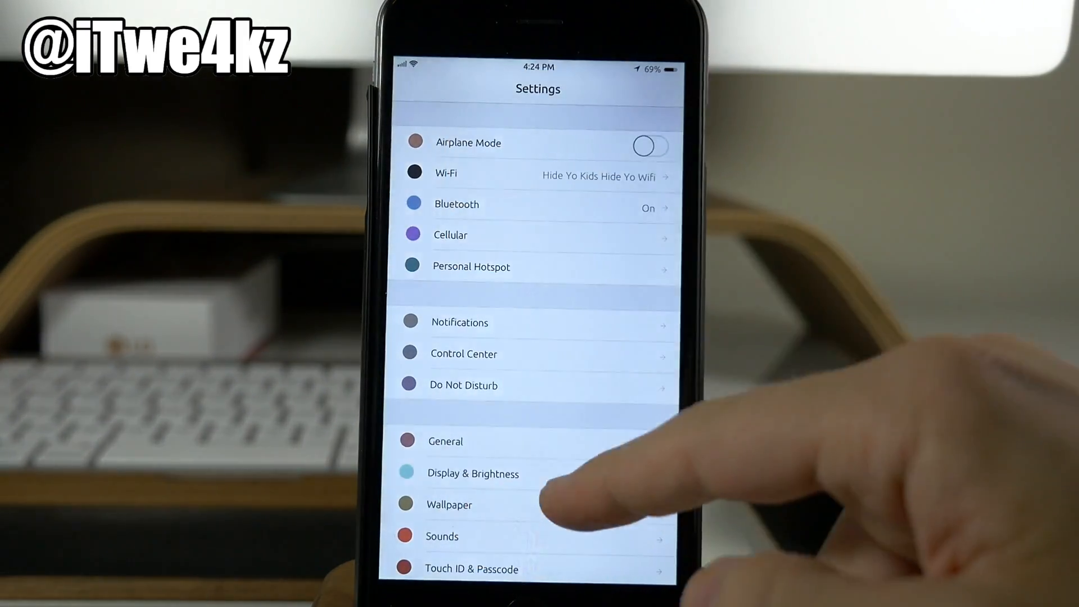
scroll("down", 3)
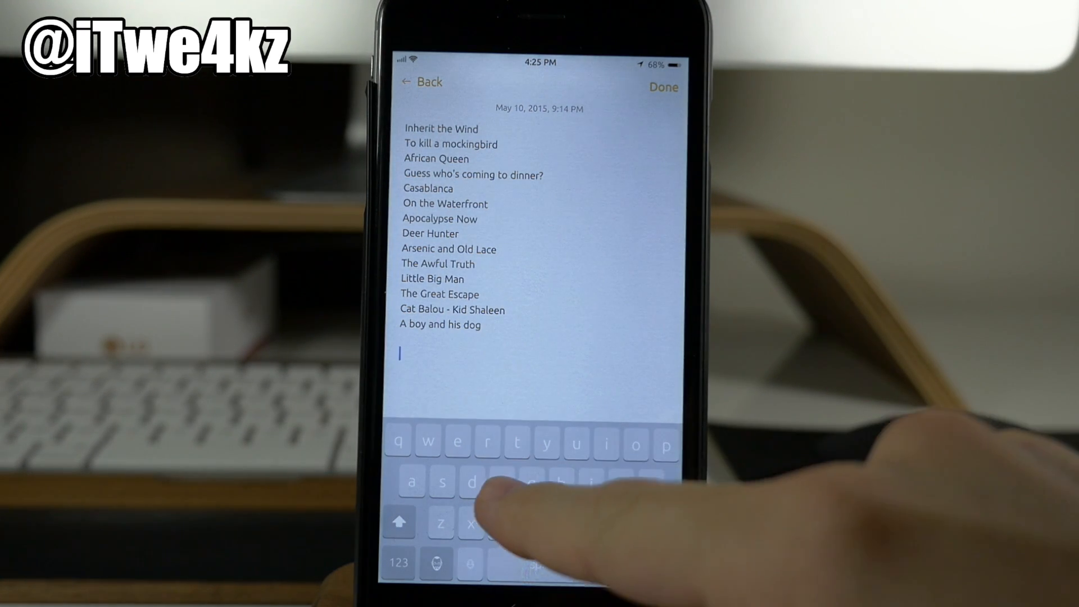
- Add the test letters 'ghgrghyg' and 'vg' below the film titles using the themed keyboard
type("ghgrghygvhfggddhyy")
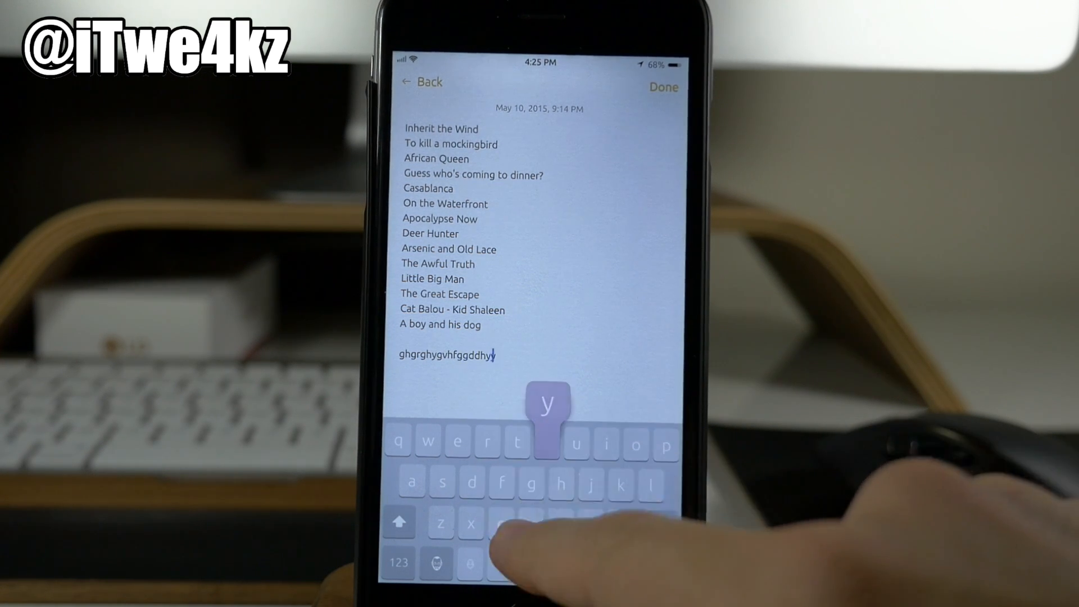
type("vg")
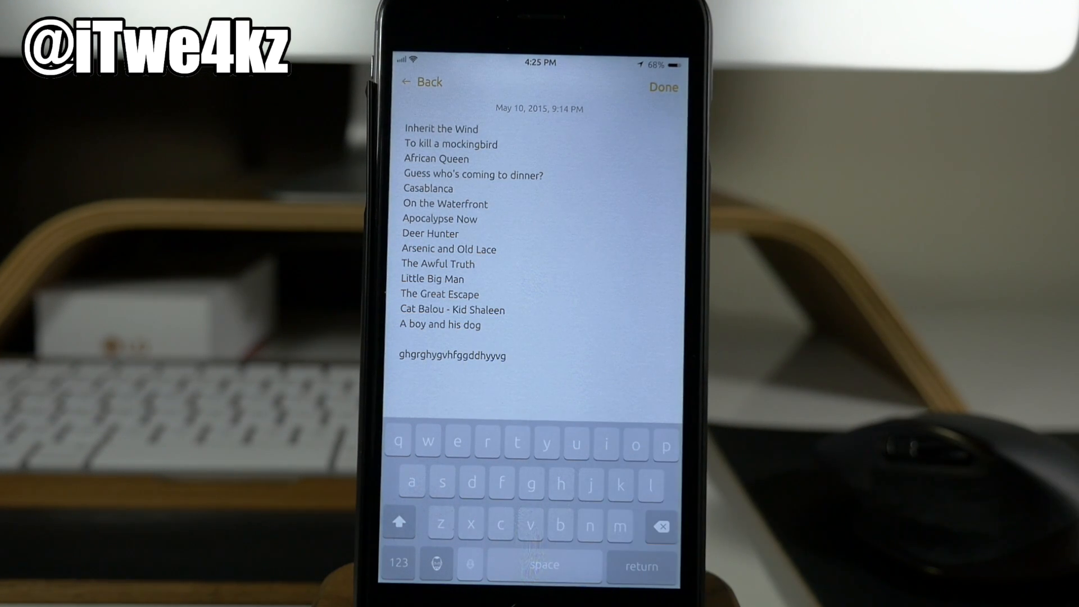